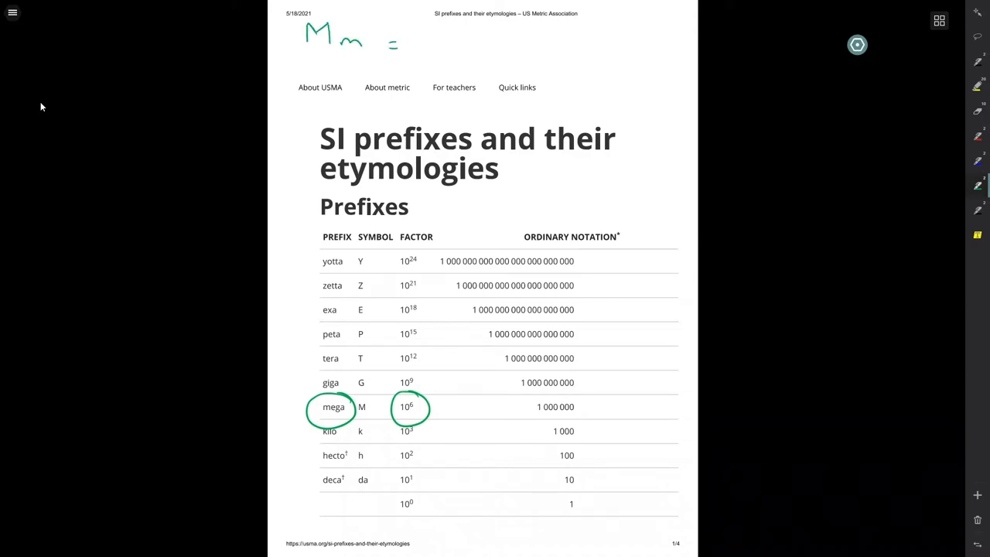
Step: Handwrite 'Mm = 10^6 m' and, below it, 'kg = 10^3 g' on page 1
drag(387, 43, 464, 39)
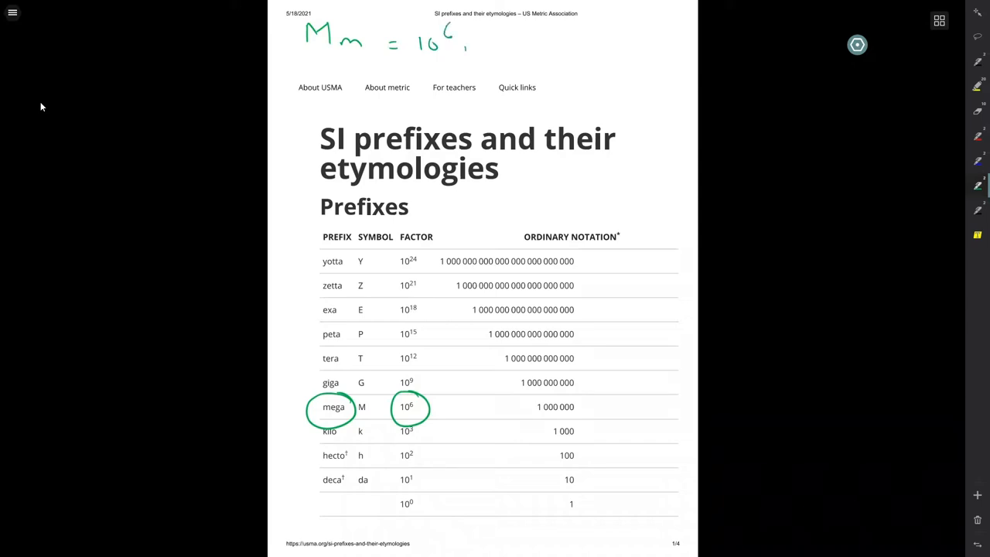
drag(464, 42, 487, 51)
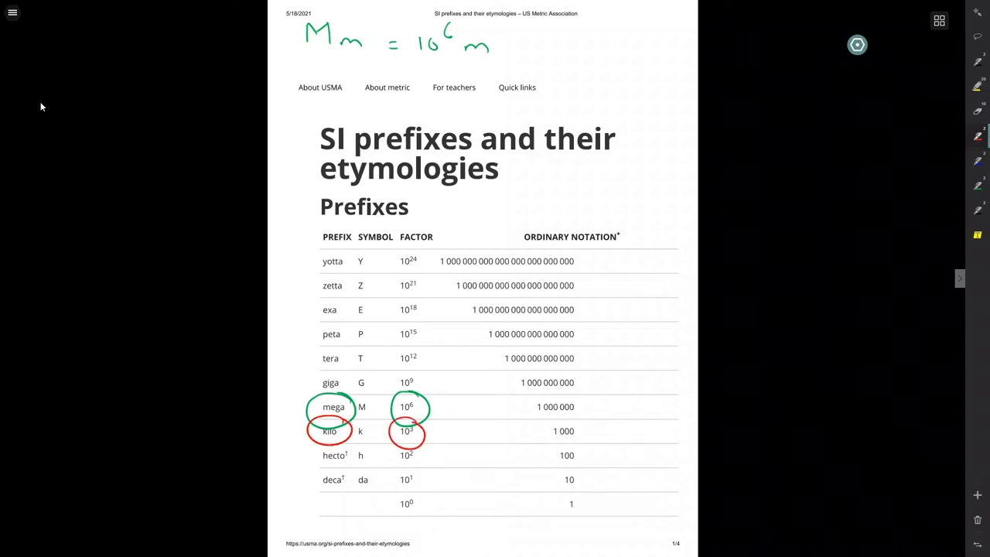
drag(313, 66, 356, 89)
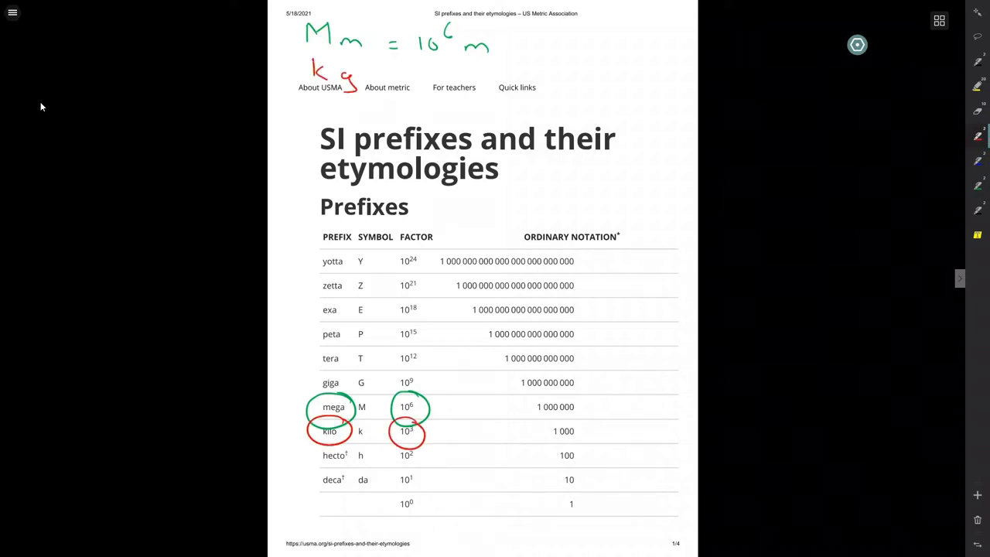
drag(395, 73, 445, 73)
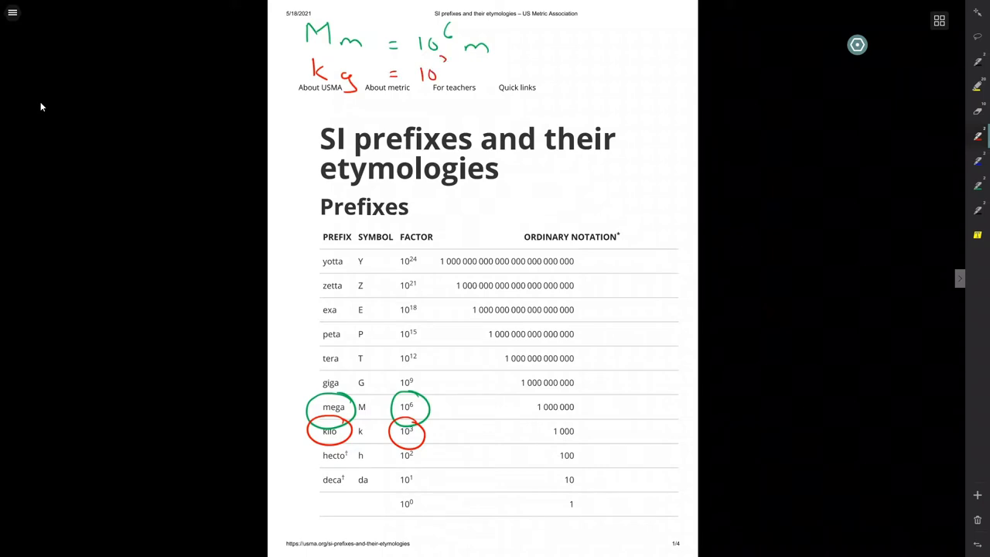
drag(437, 73, 472, 93)
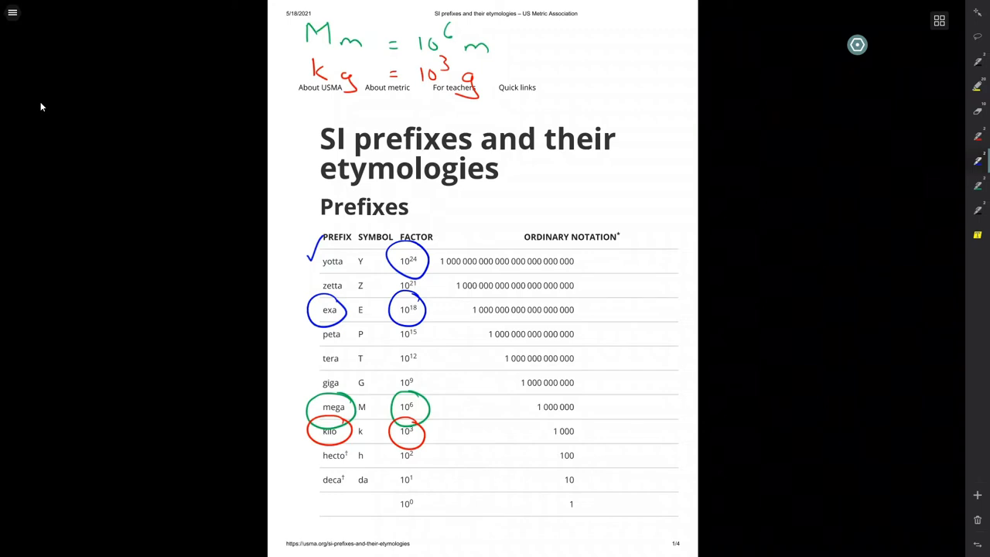
Step: On page 2, ink 'cm 10^-2 m 0.01 m' beside the centi factor
scroll(down, 3)
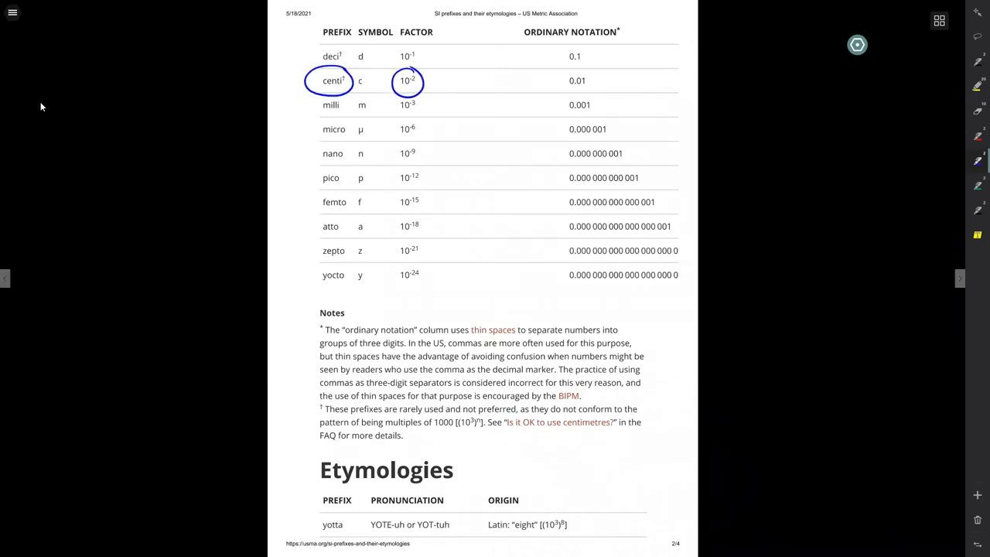
drag(439, 89, 476, 89)
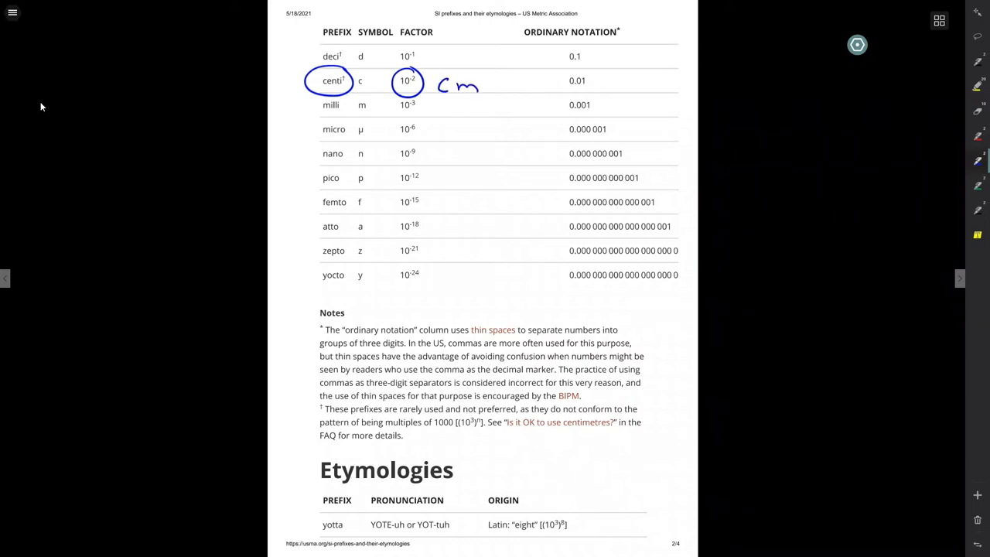
drag(507, 93, 541, 70)
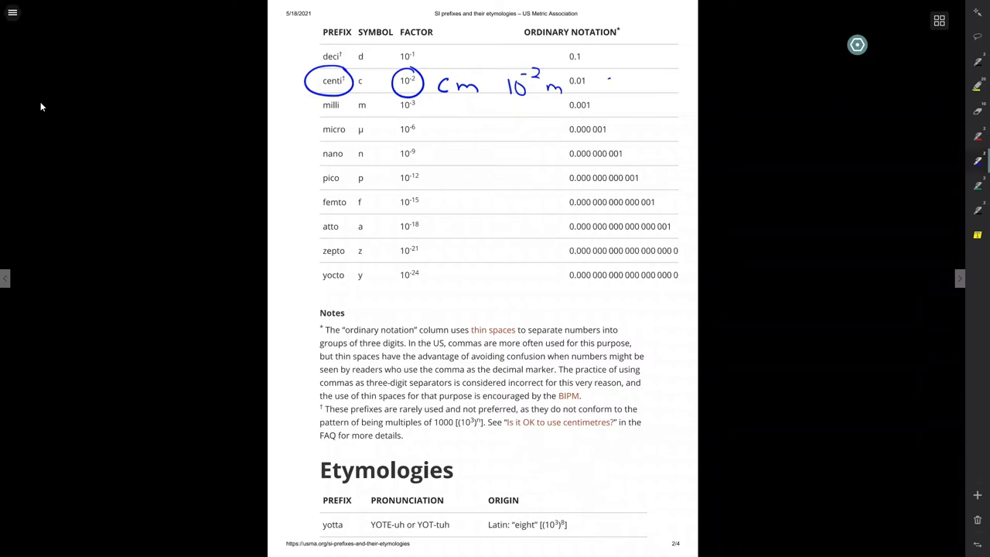
drag(611, 85, 669, 89)
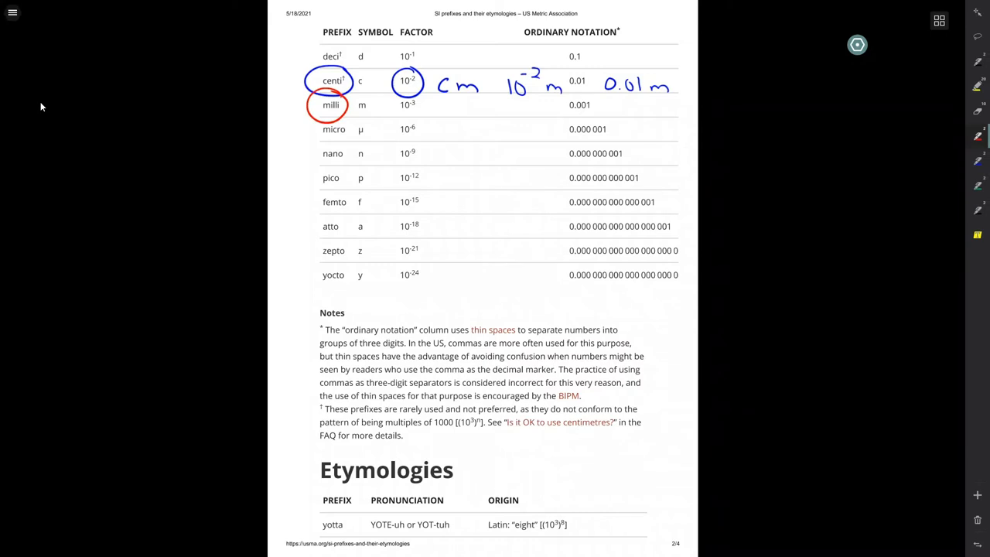
Step: Circle the milli factor 10^-3 in red, write '10^-3 L' beside mL, and start 'µm'
drag(390, 92, 417, 116)
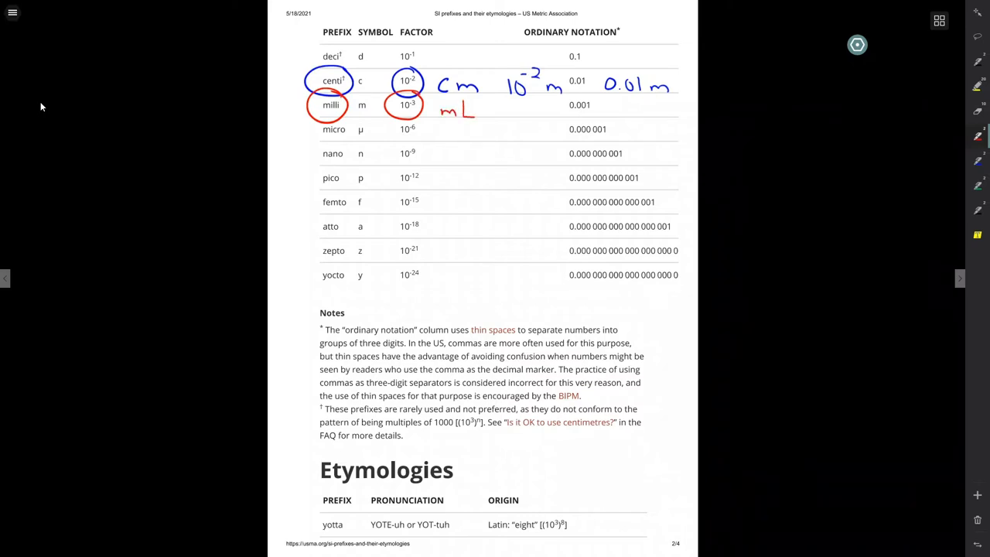
drag(503, 116, 557, 112)
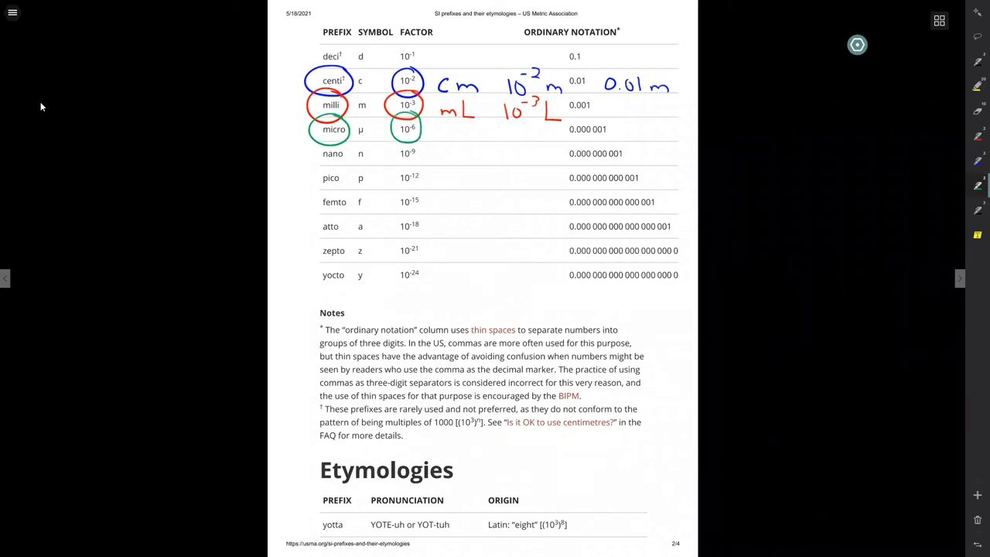
drag(437, 140, 506, 136)
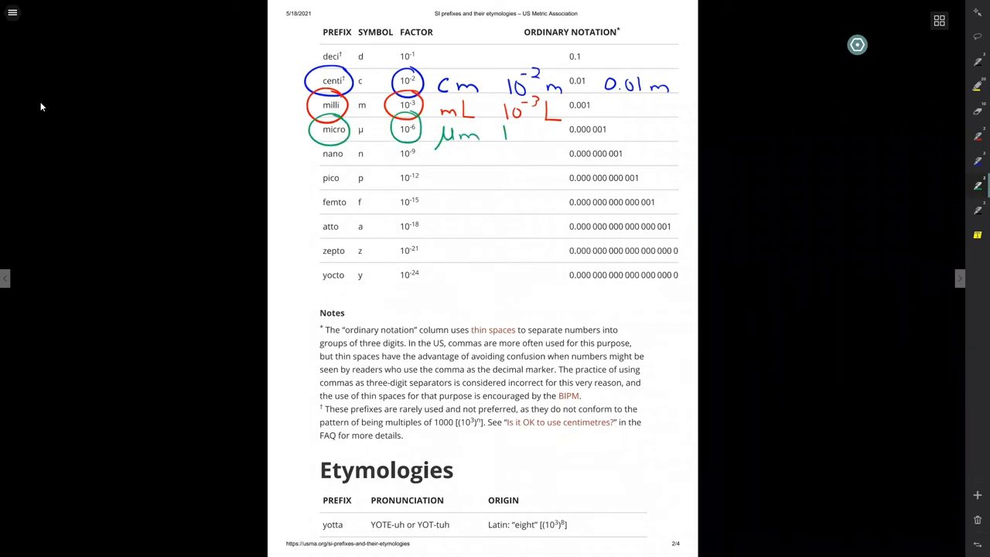
drag(503, 131, 557, 136)
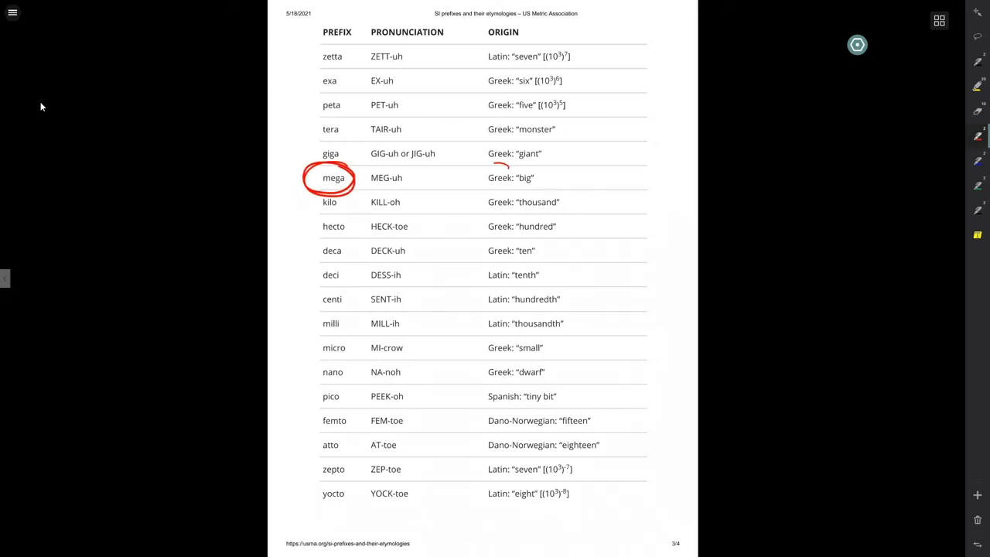
Step: Circle mega's Greek origin, giga's 'giant', tera's 'monster', and the Latin origins of deci, centi, milli
drag(487, 166, 533, 190)
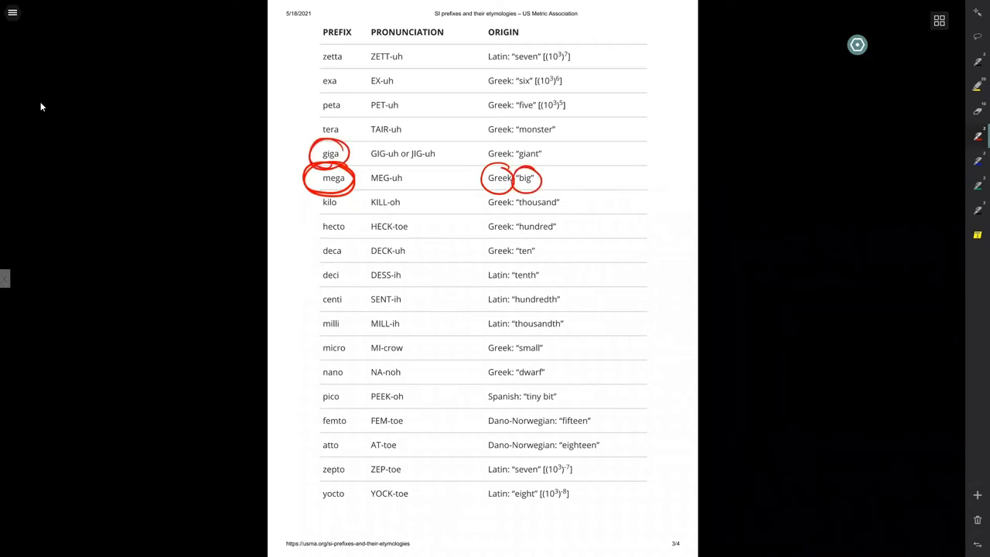
drag(511, 154, 541, 154)
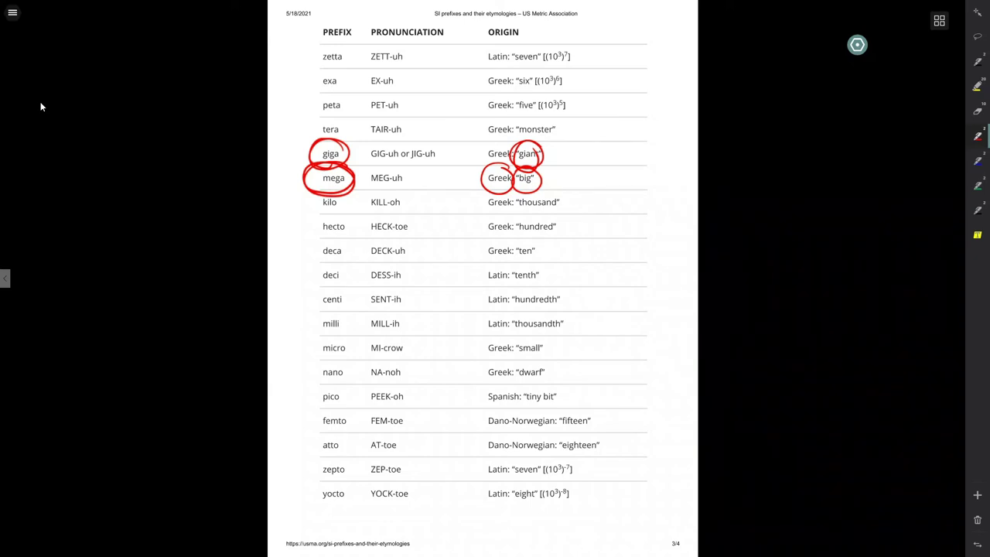
drag(317, 129, 534, 129)
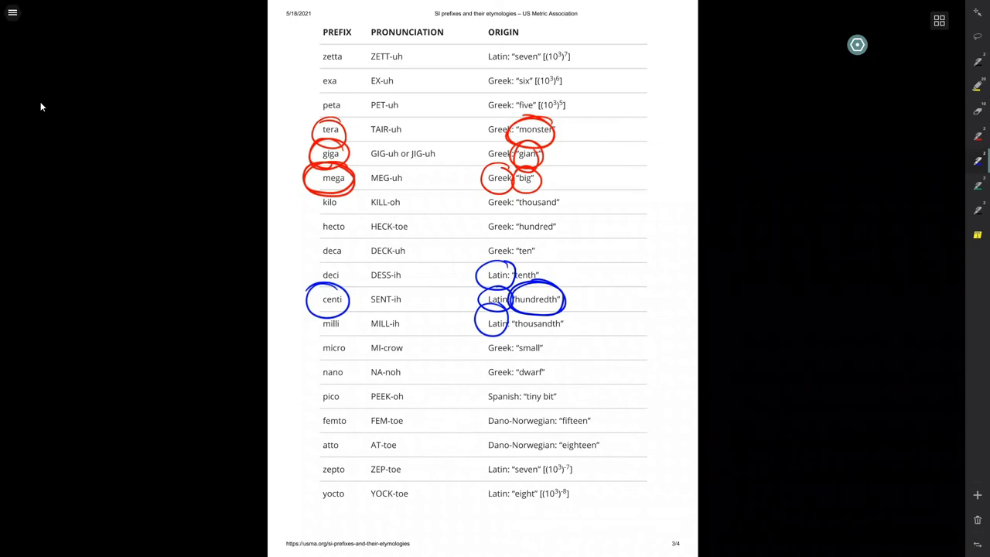
drag(317, 317, 344, 333)
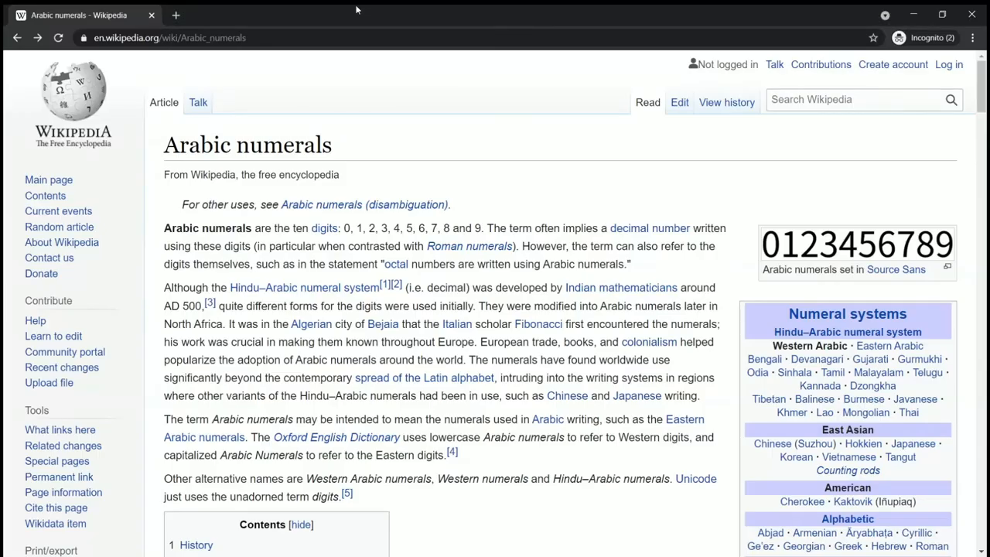
Step: Highlight and clear the article's opening text, then scroll down the Arabic numerals article
drag(164, 145, 719, 325)
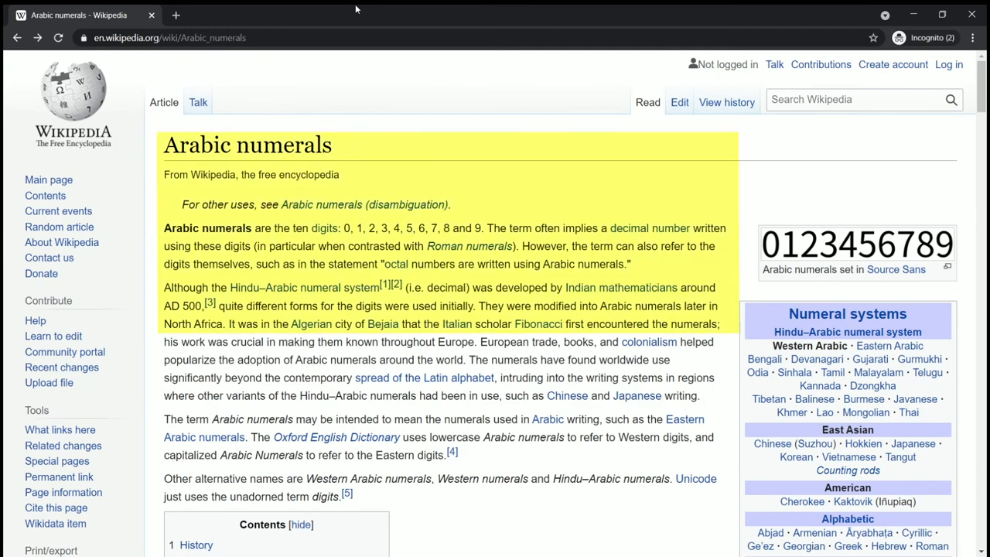
mouse_move(438, 102)
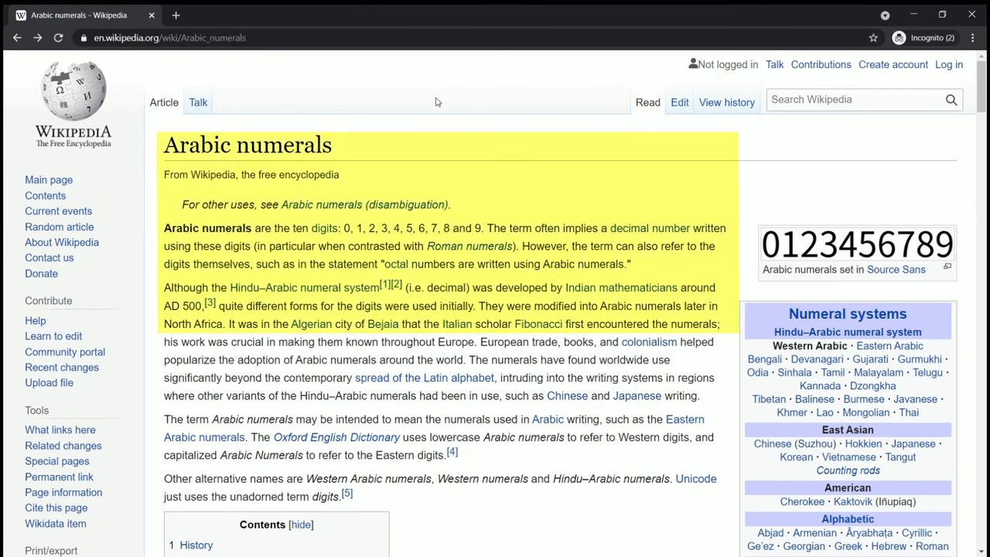
click(441, 87)
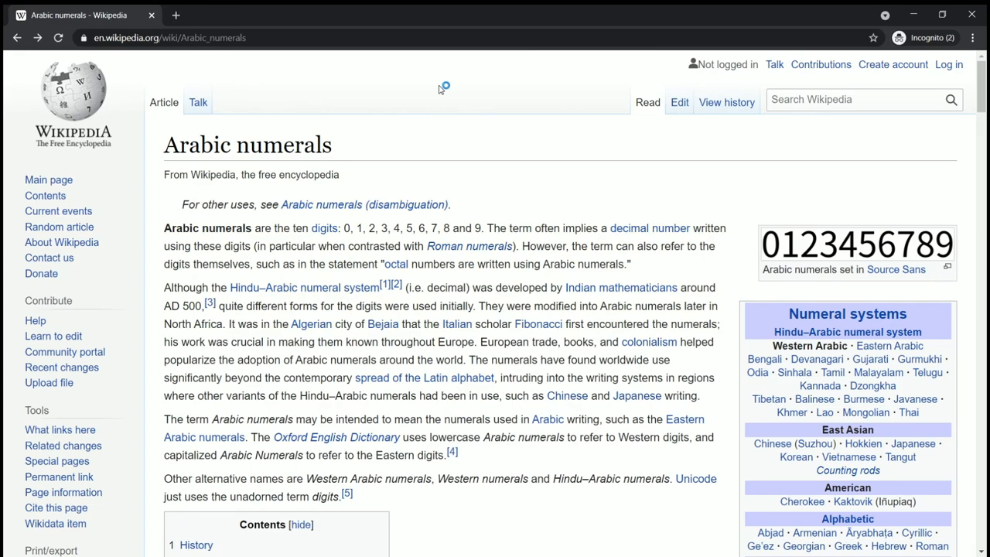
scroll(down, 3)
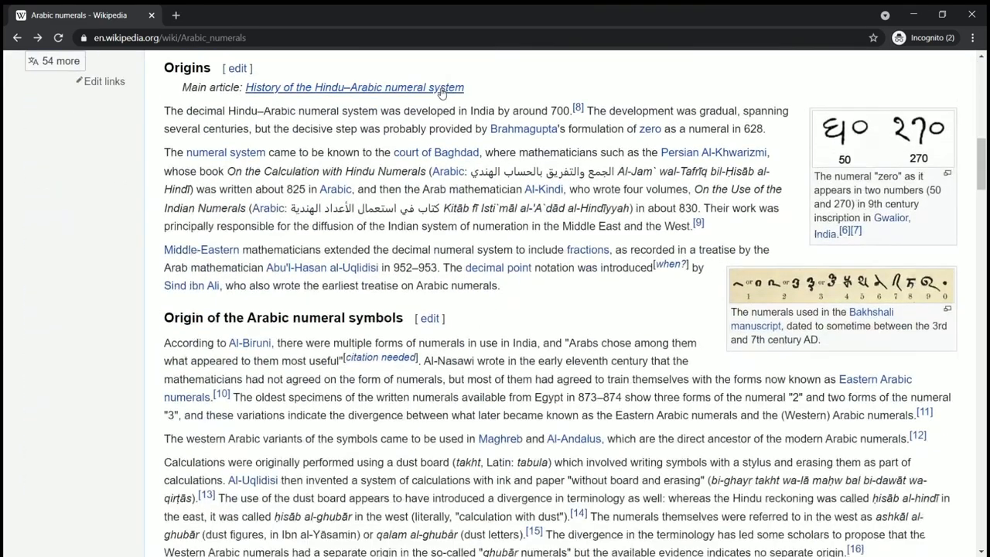
scroll(up, 3)
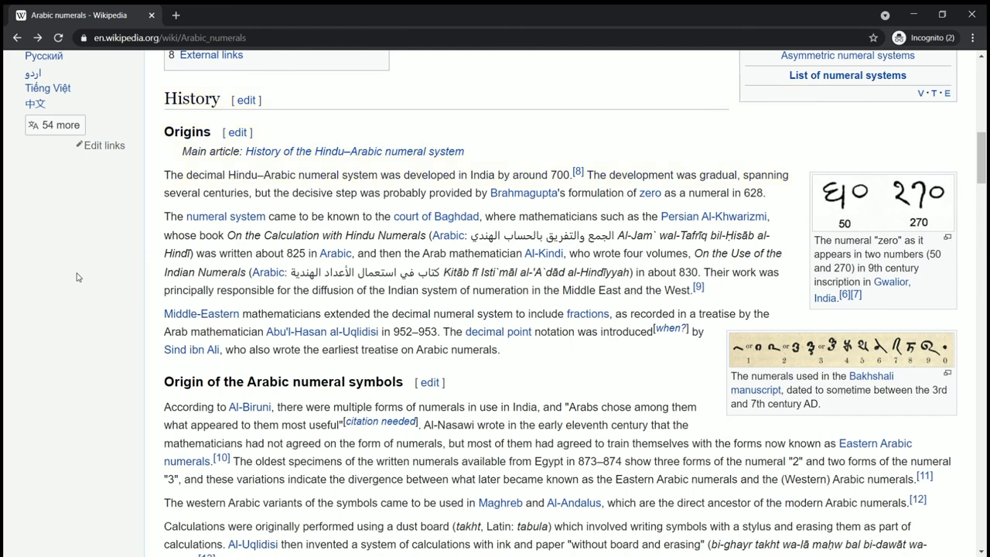
scroll(down, 3)
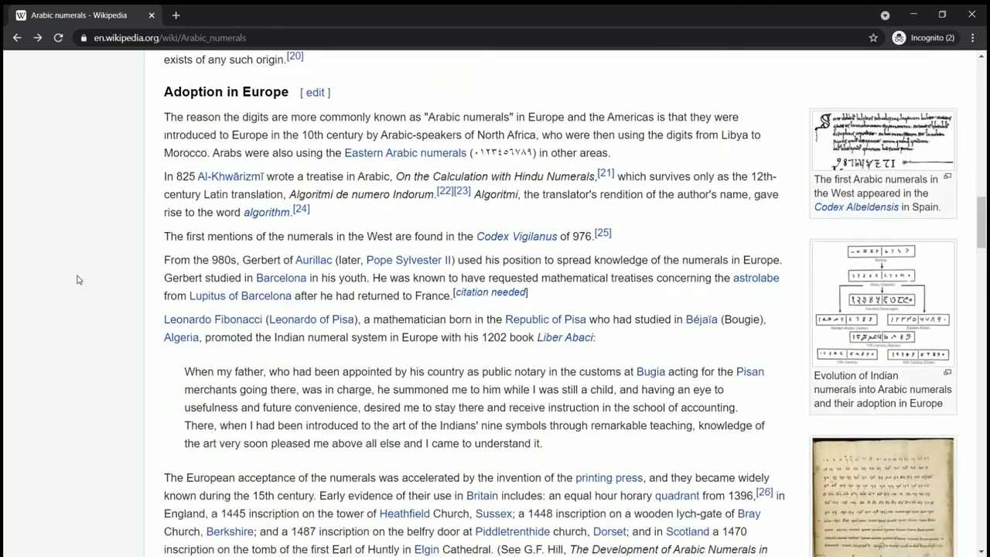